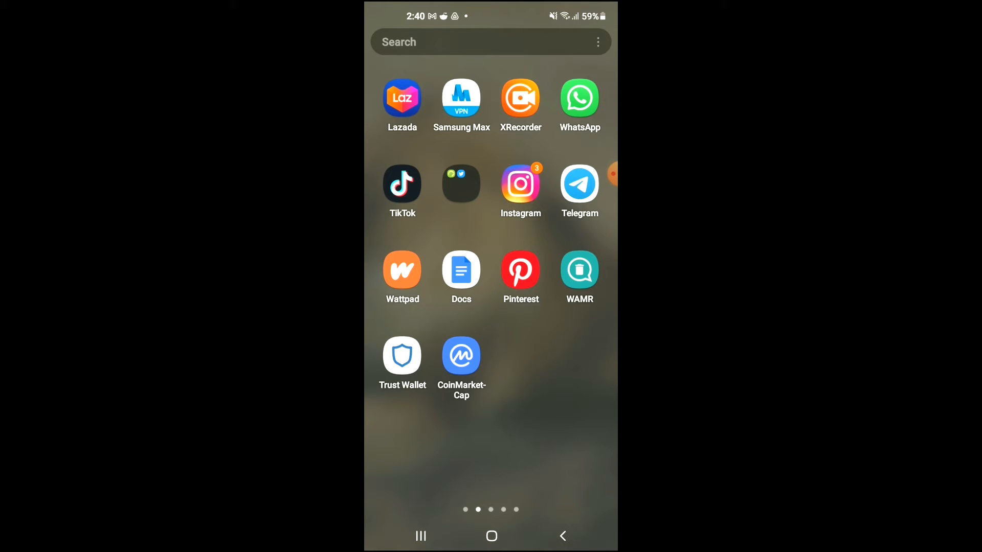
- Launch Trust Wallet from the home screen to show its token list
{"action": "left_click", "coordinate": [402, 356]}
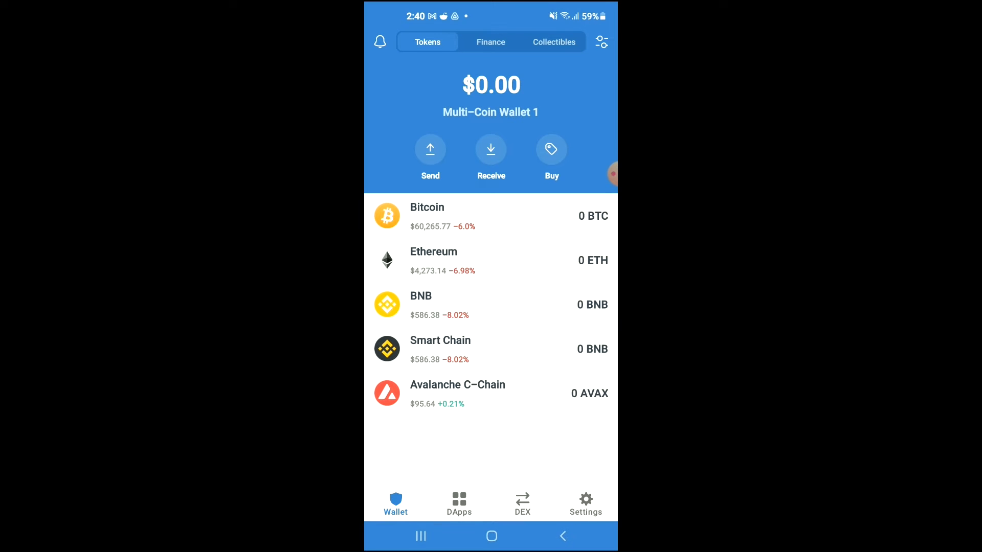
{"action": "left_click", "coordinate": [421, 305]}
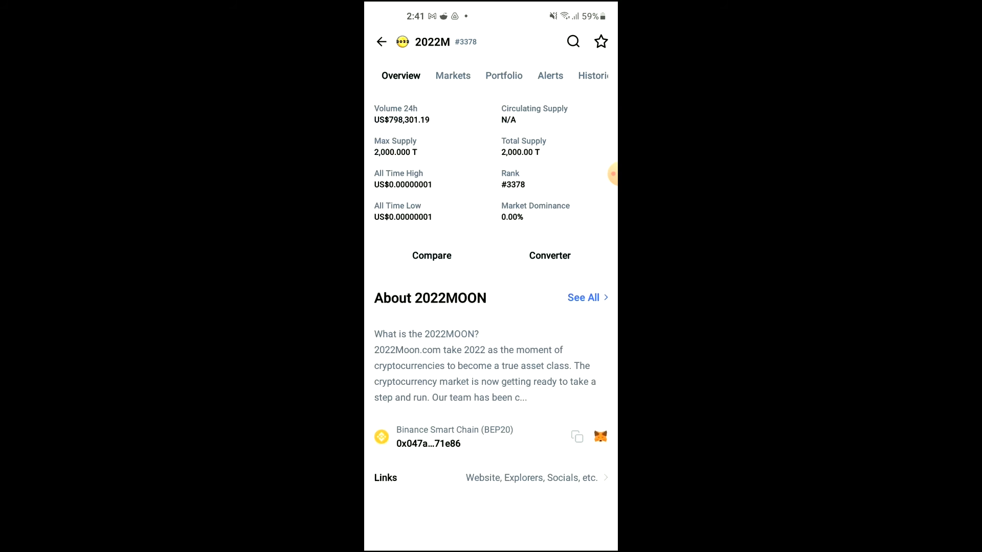
- Scroll the 2022M coin page down to its BEP20 contract address
{"action": "scroll", "scroll_direction": "down", "scroll_amount": 3}
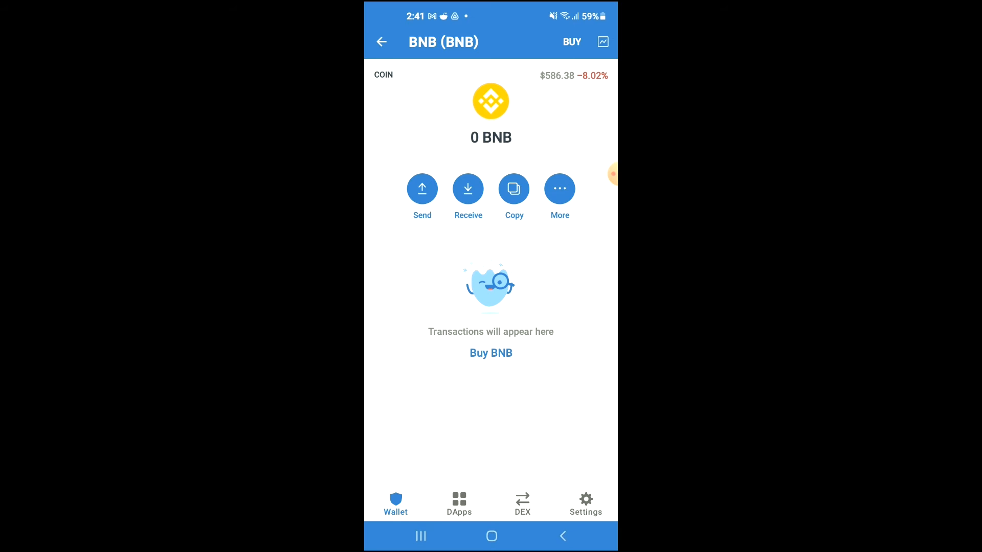
- Launch PancakeSwap from the DApps collection's Popular list
{"action": "left_click", "coordinate": [459, 504]}
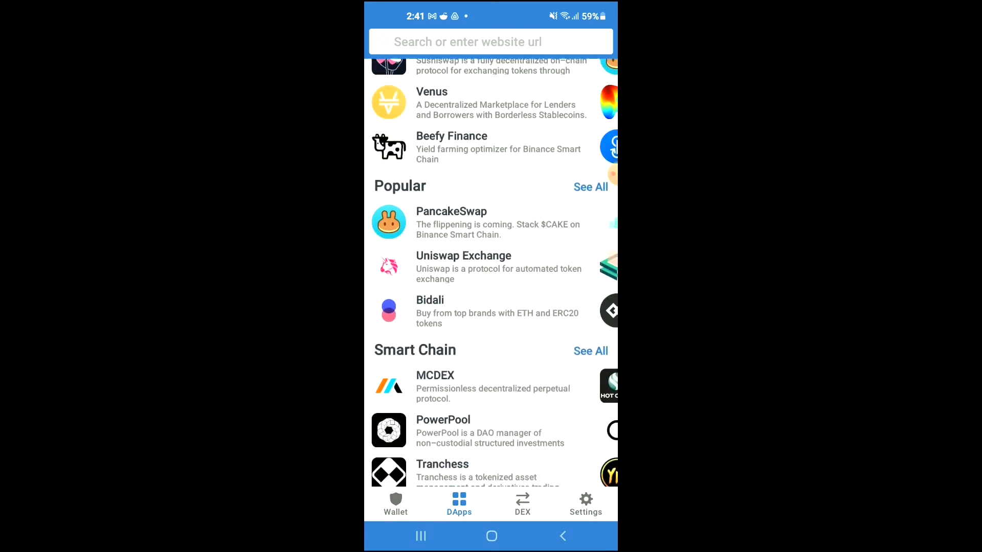
{"action": "left_click", "coordinate": [451, 211]}
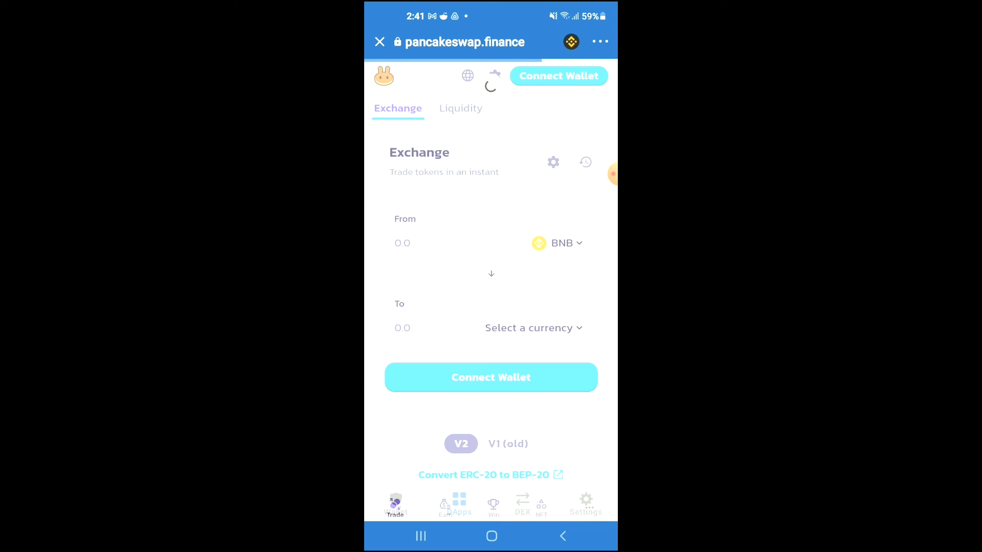
- Connect the wallet to PancakeSwap and bring up the destination token picker
{"action": "left_click", "coordinate": [557, 76]}
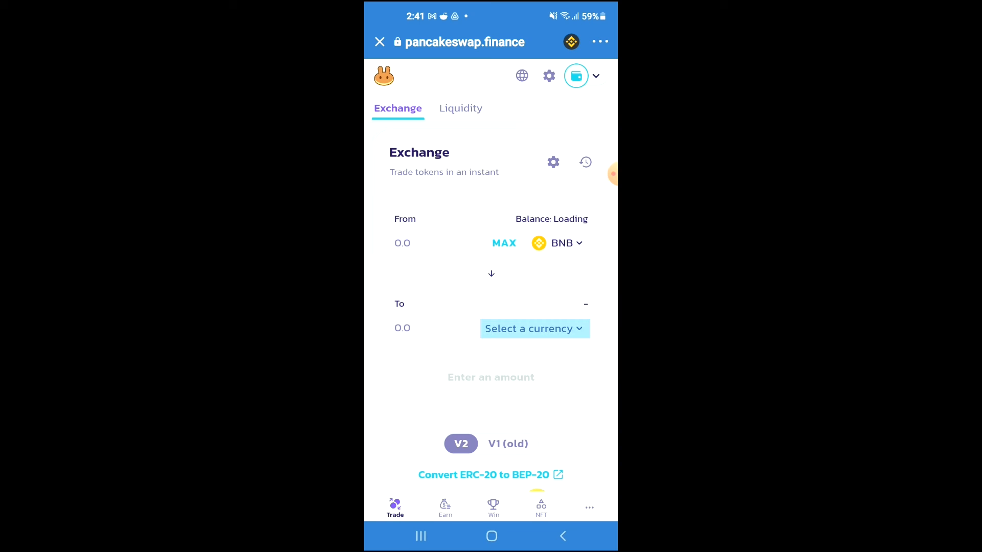
{"action": "left_click", "coordinate": [530, 328]}
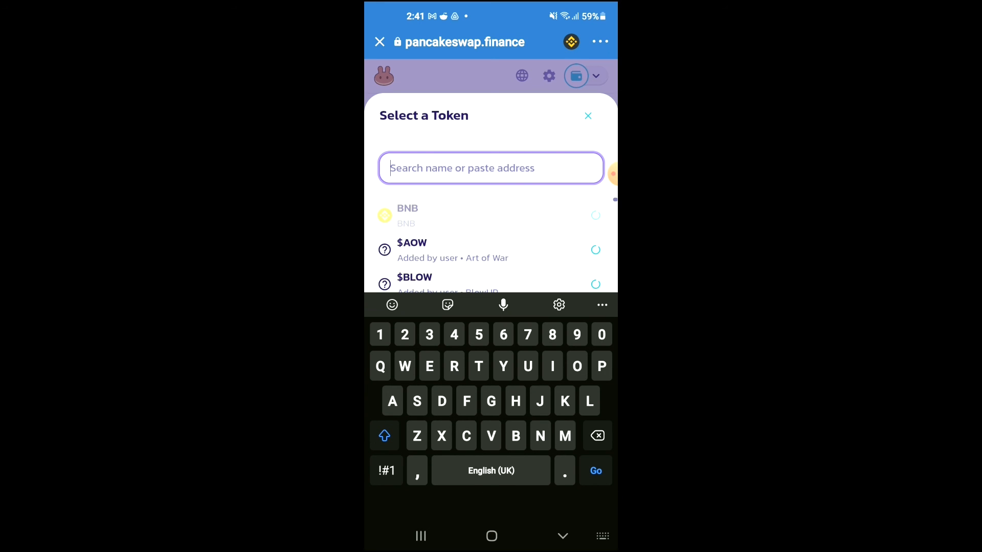
- Find 2022M by contract address 02a57501a813975b2D347278Fdd3dF671E8 and pick it as the token to receive
{"action": "type", "text": "02a57501a813975b2D347278Fdd3dF671E8"}
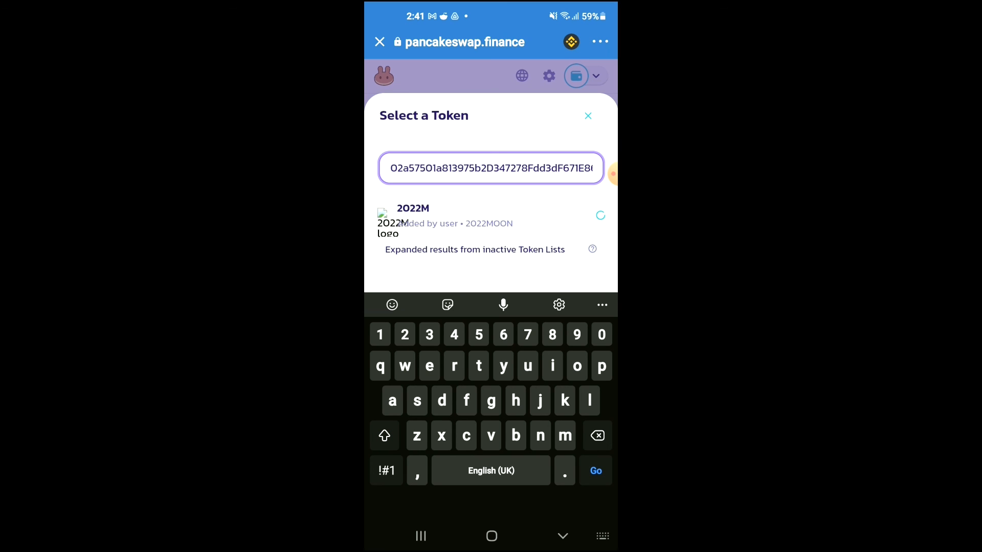
{"action": "left_click", "coordinate": [413, 208]}
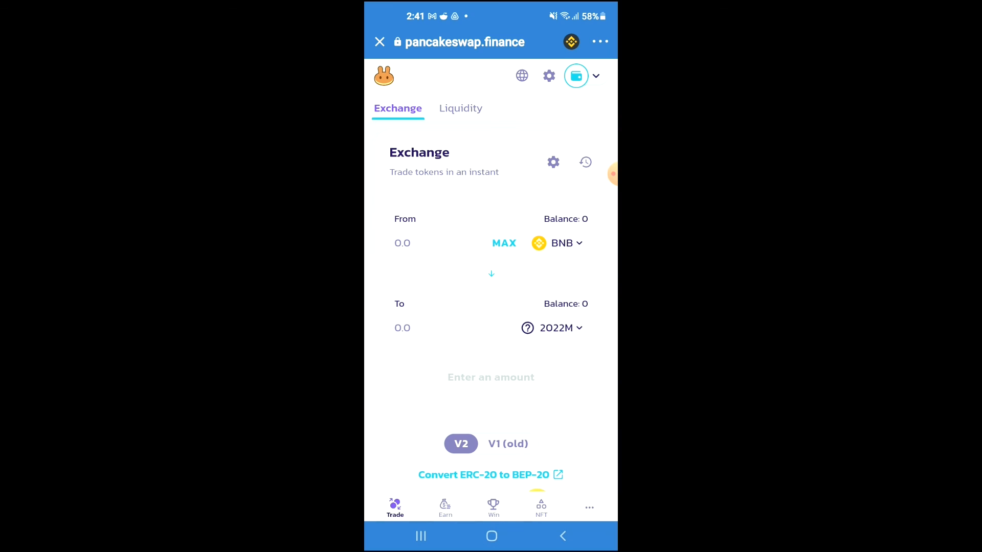